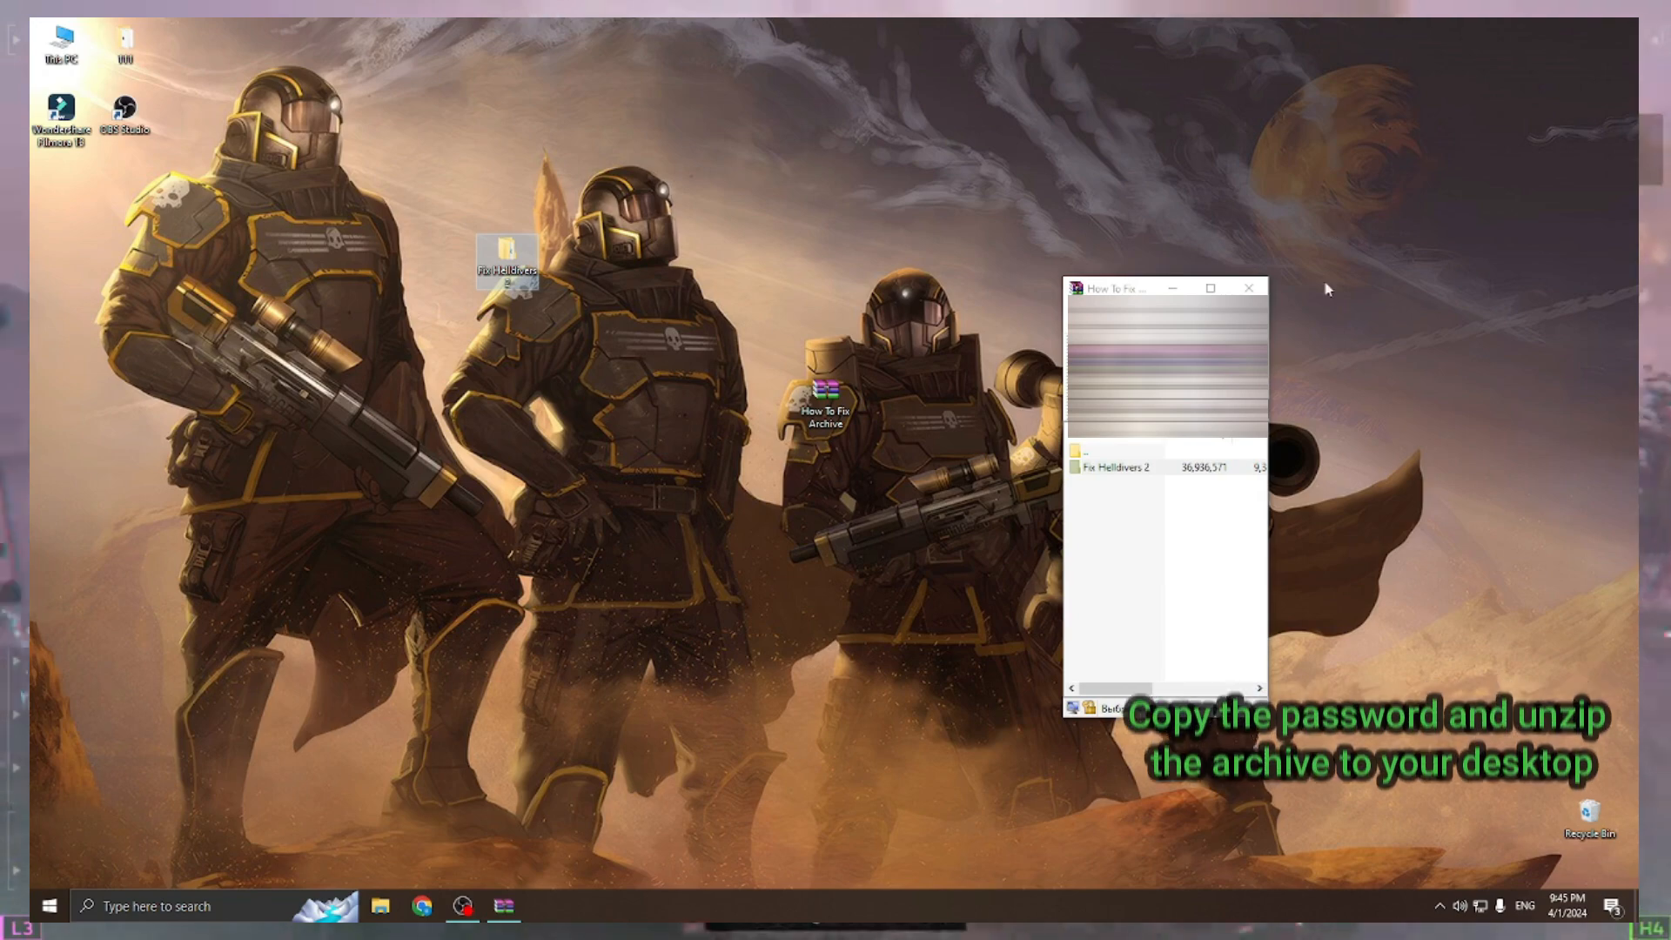
Extract the Fix Helldivers 2 archive to the desktop and open its '1. Directx Fix' folder
left_click(1248, 288)
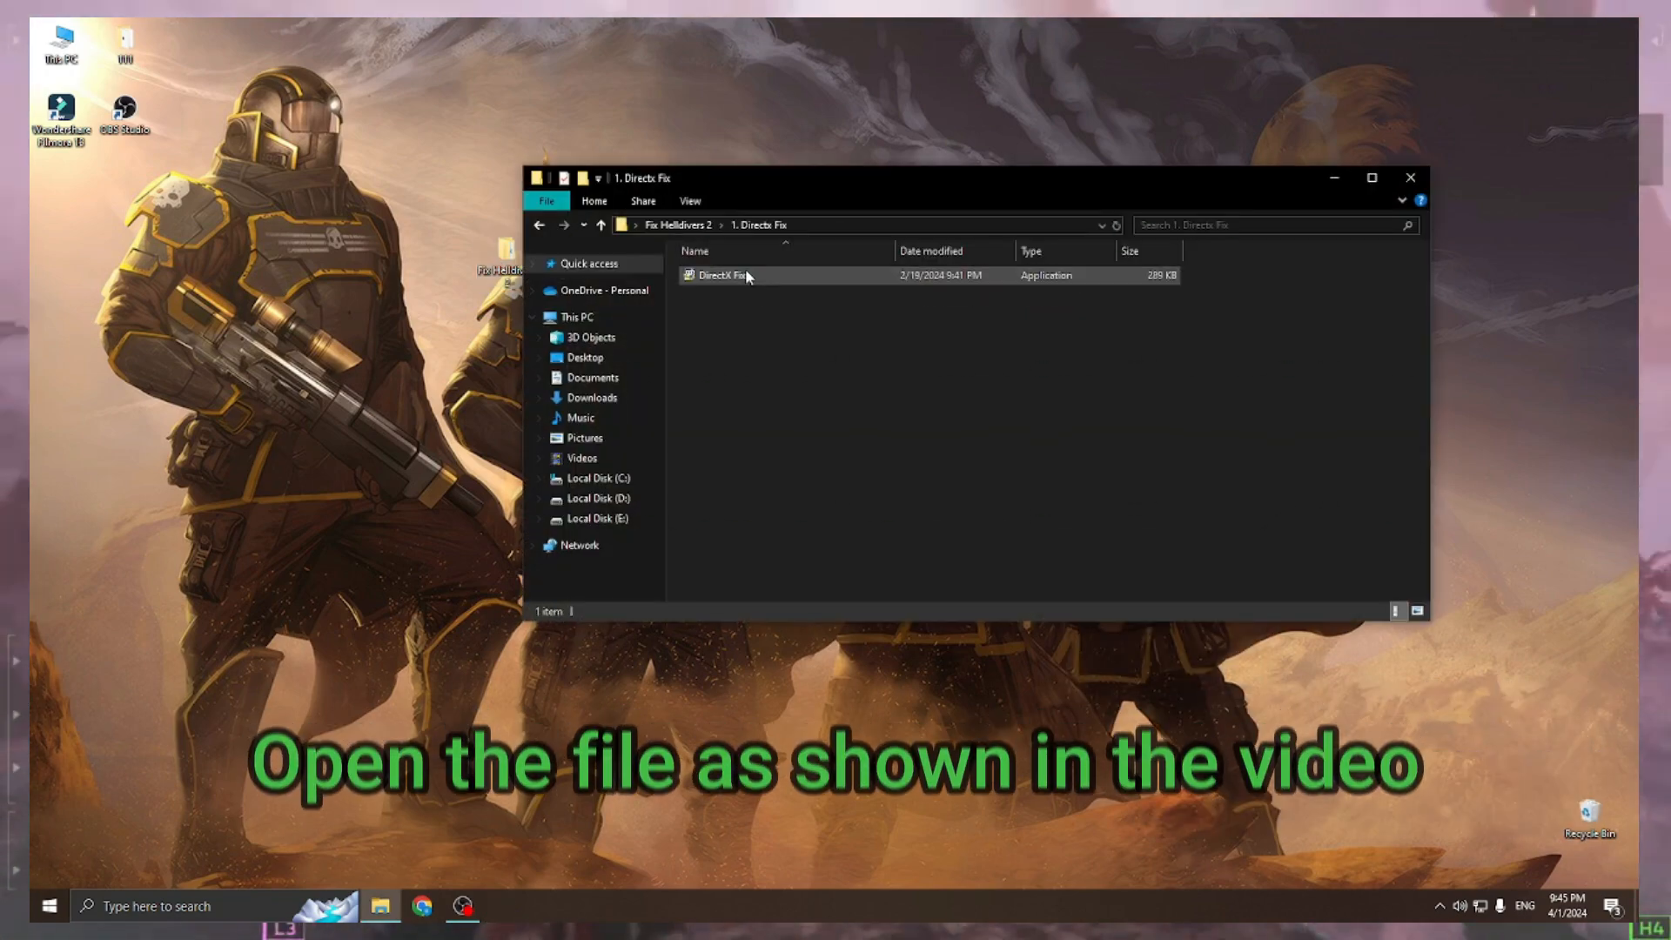
Run the DirectX Fix installer, accepting the agreement and skipping the Bing Bar
double_click(721, 275)
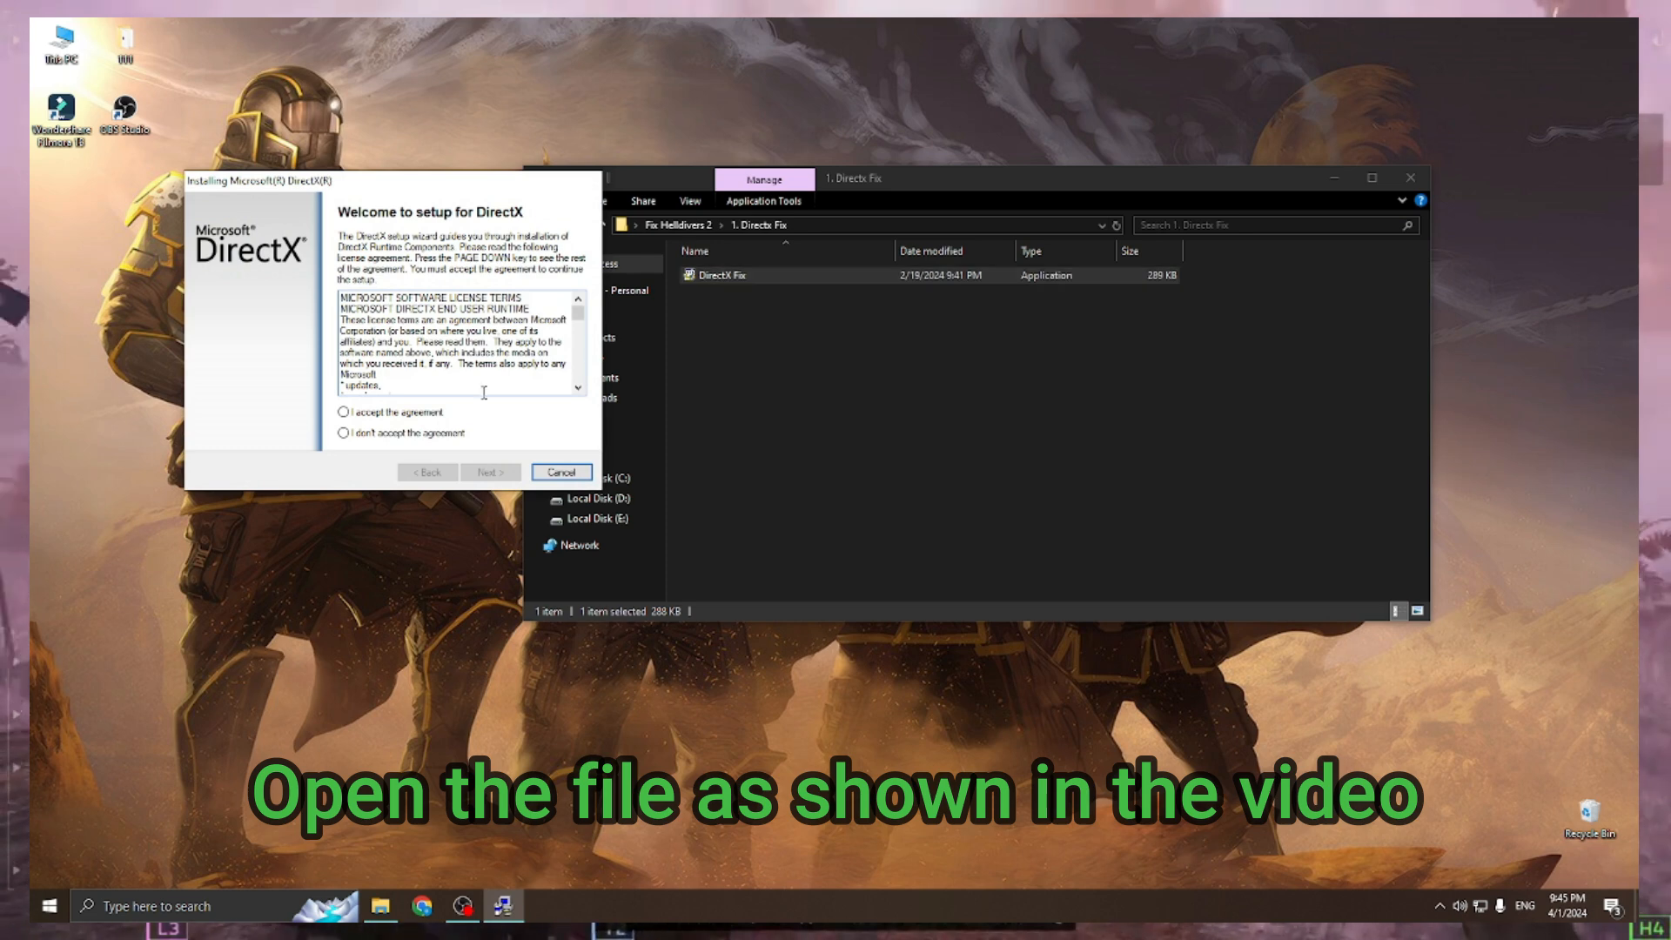
left_click(489, 472)
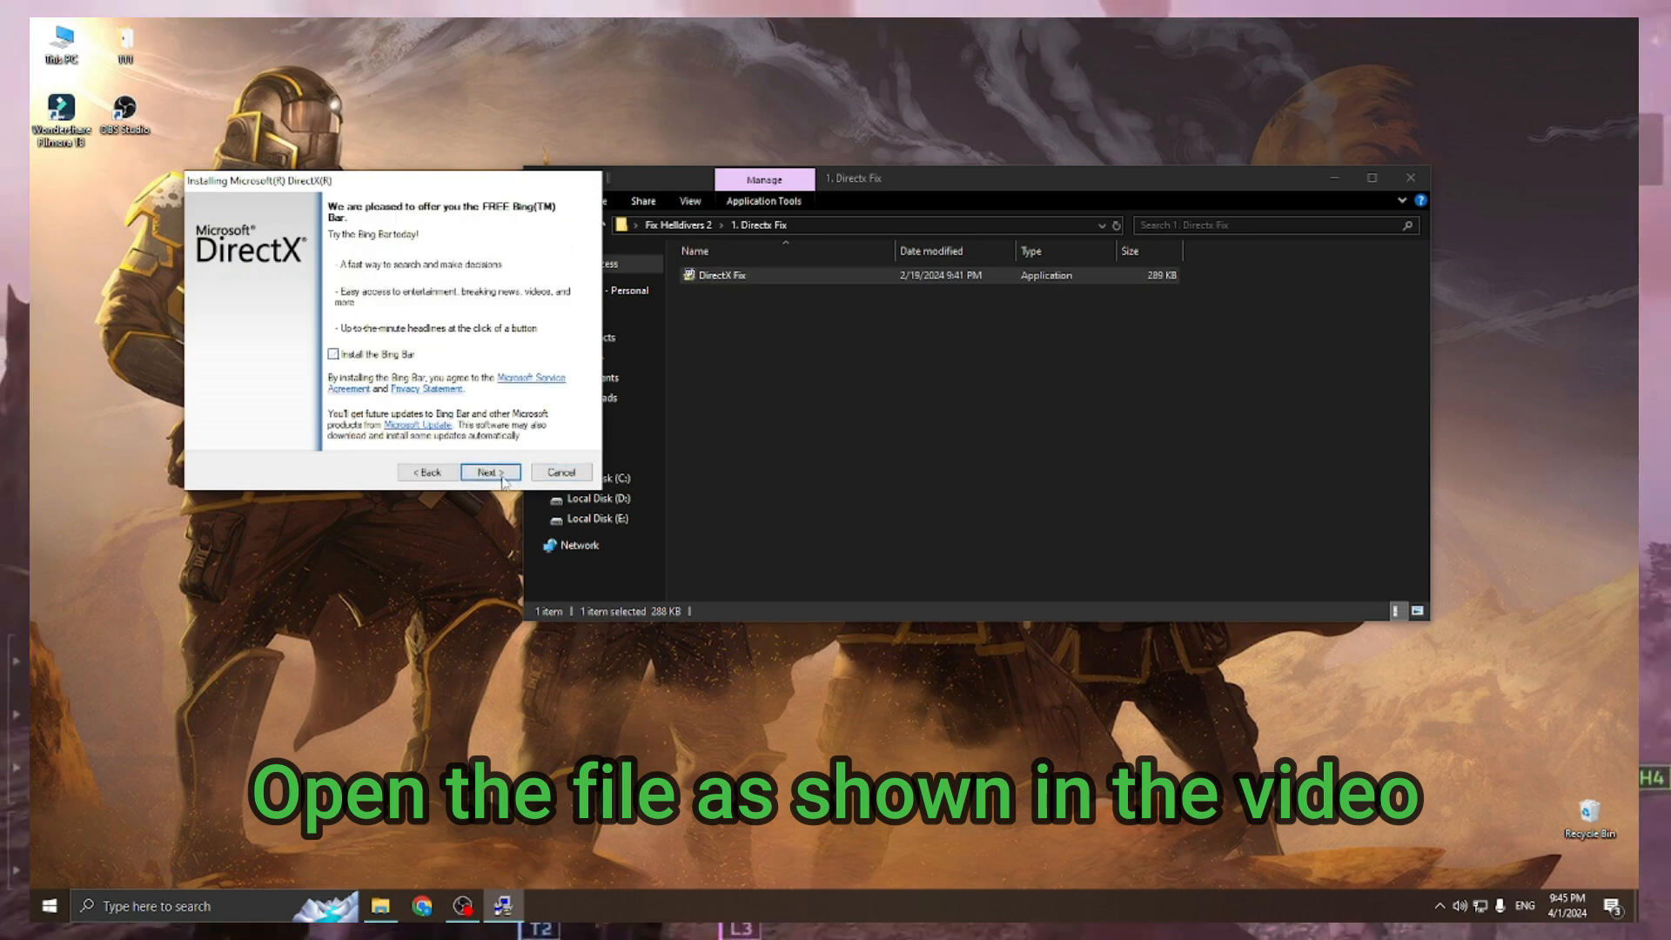
left_click(489, 472)
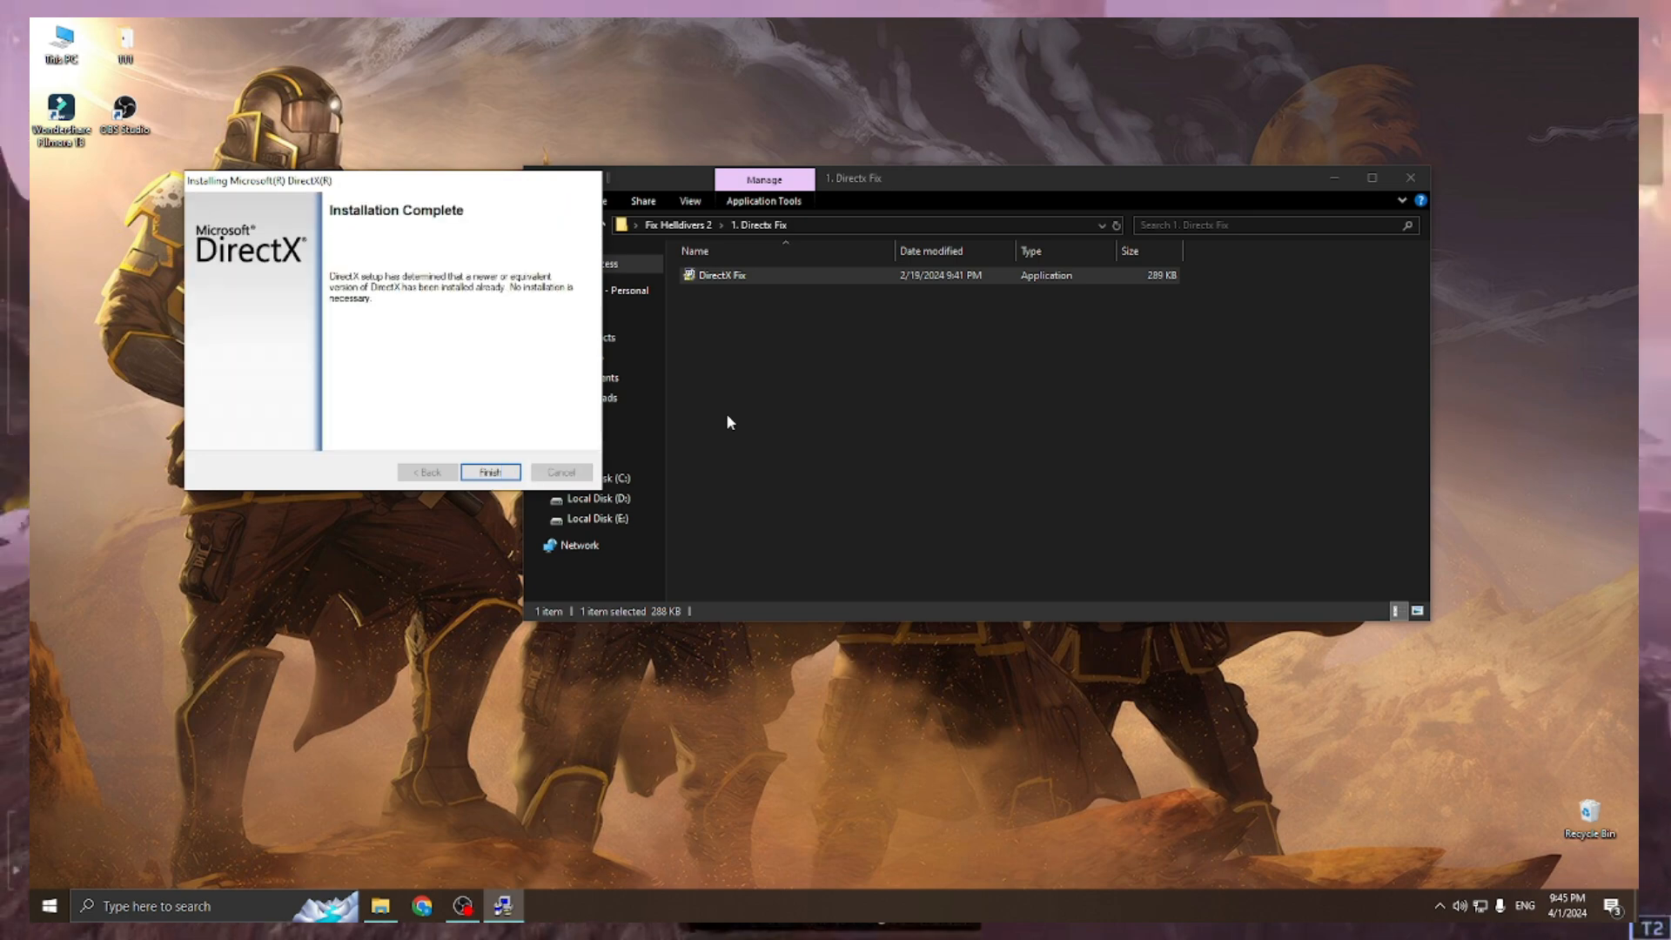
left_click(489, 470)
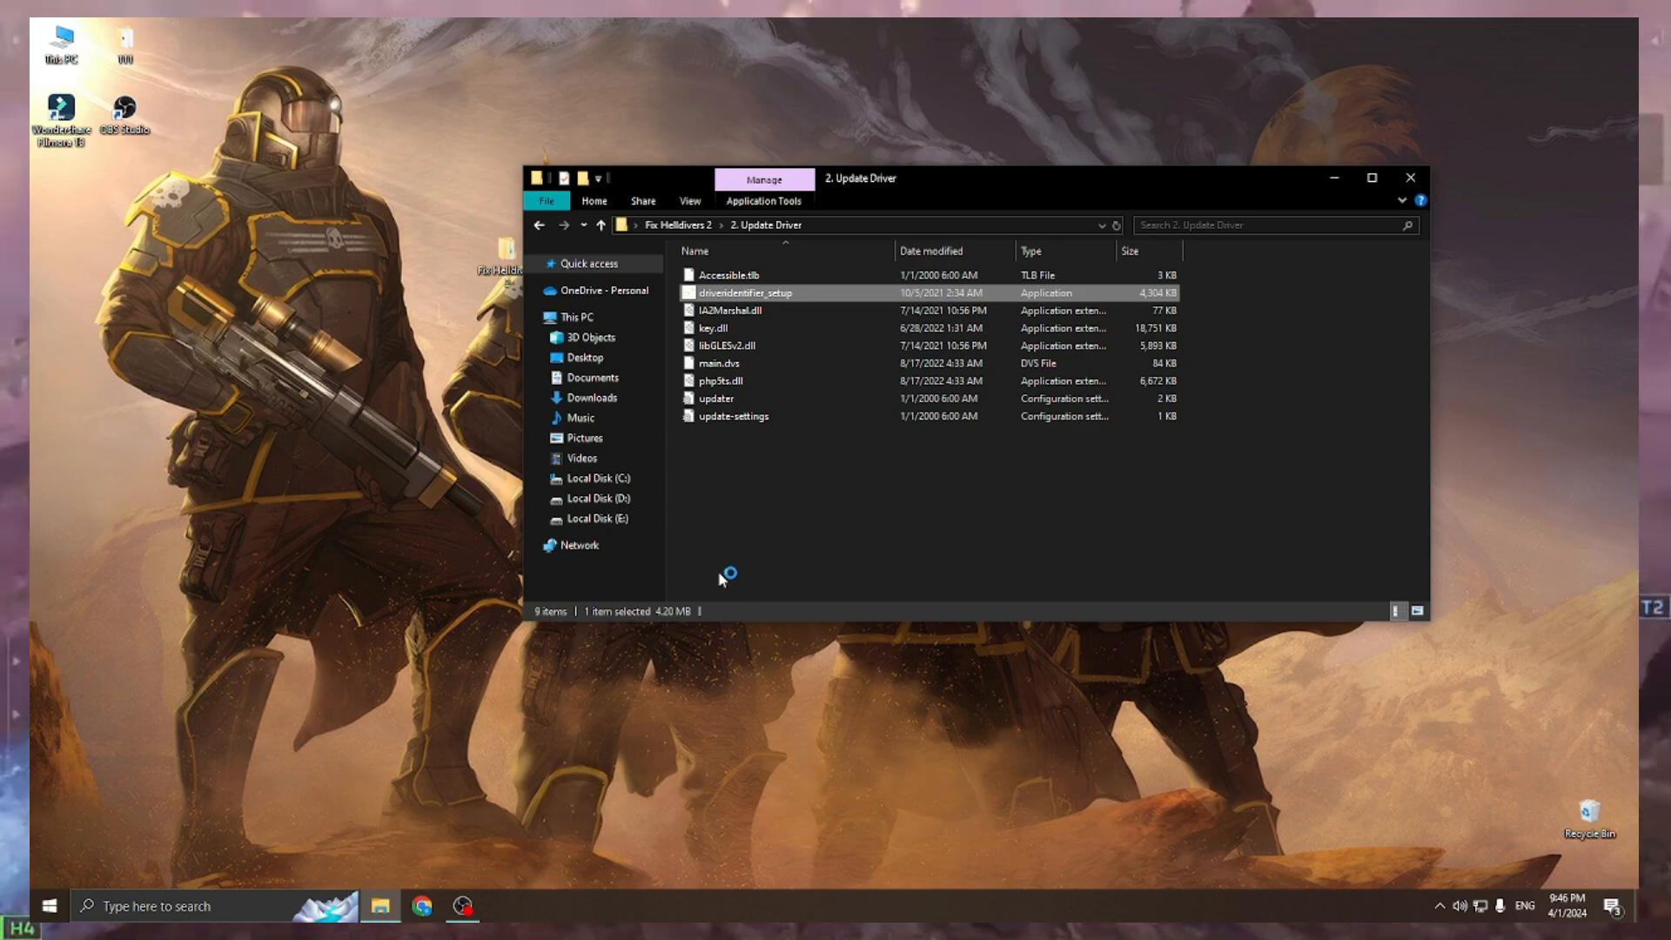
Launch driveridentifier_setup from the '2. Update Driver' folder
double_click(746, 292)
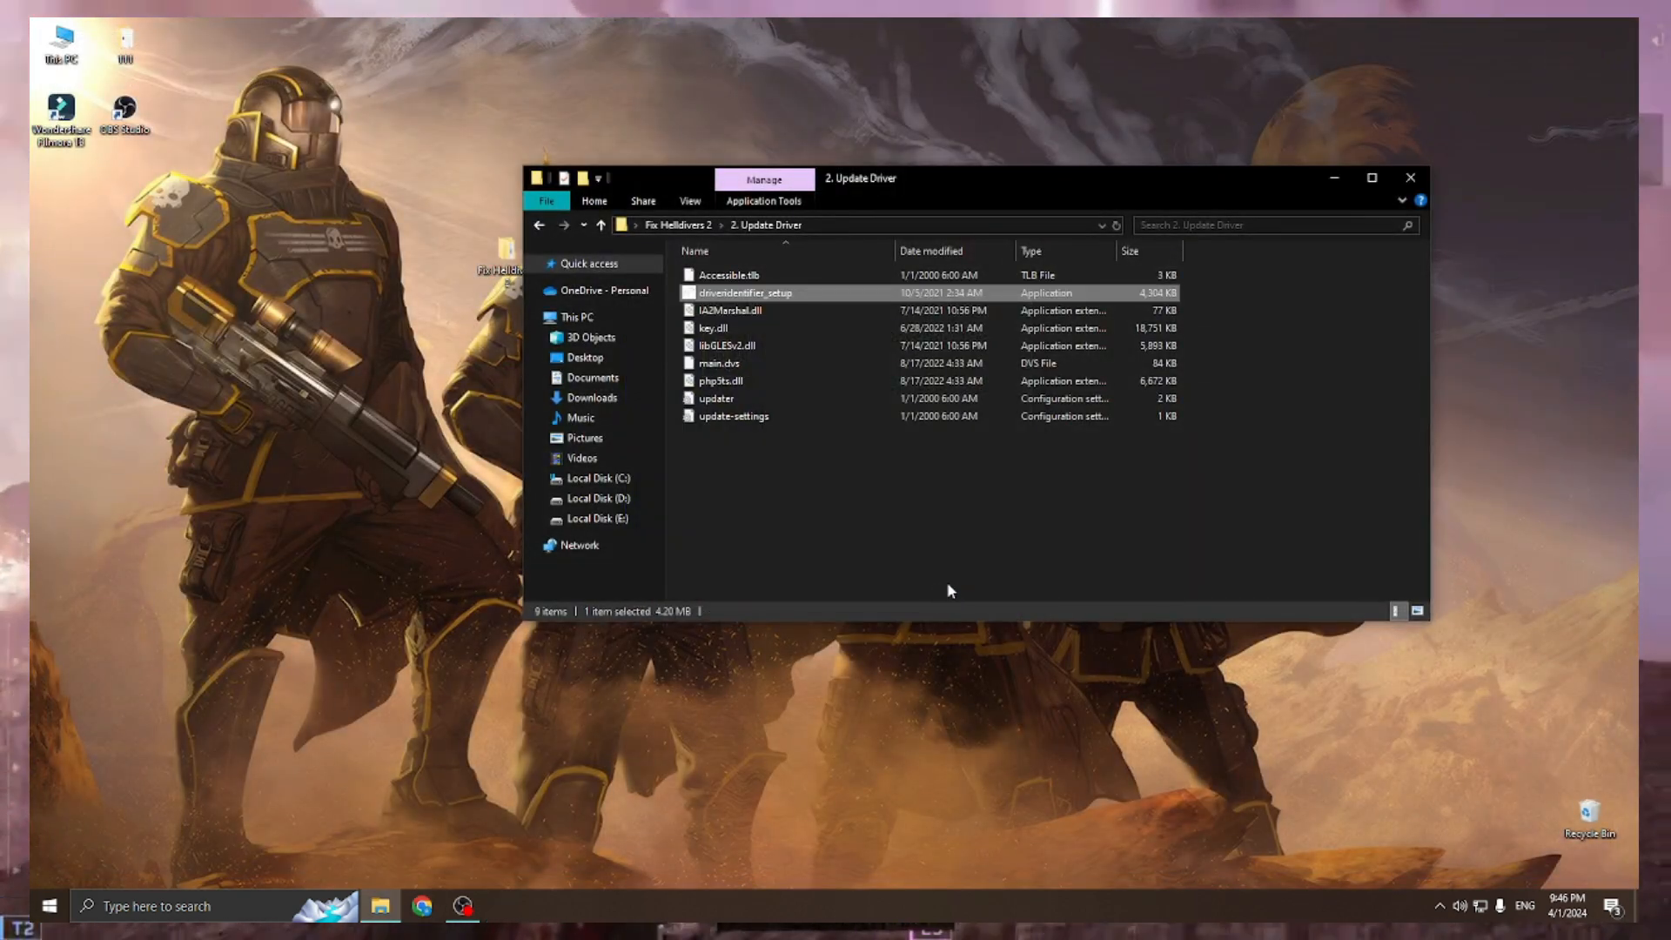
double_click(744, 292)
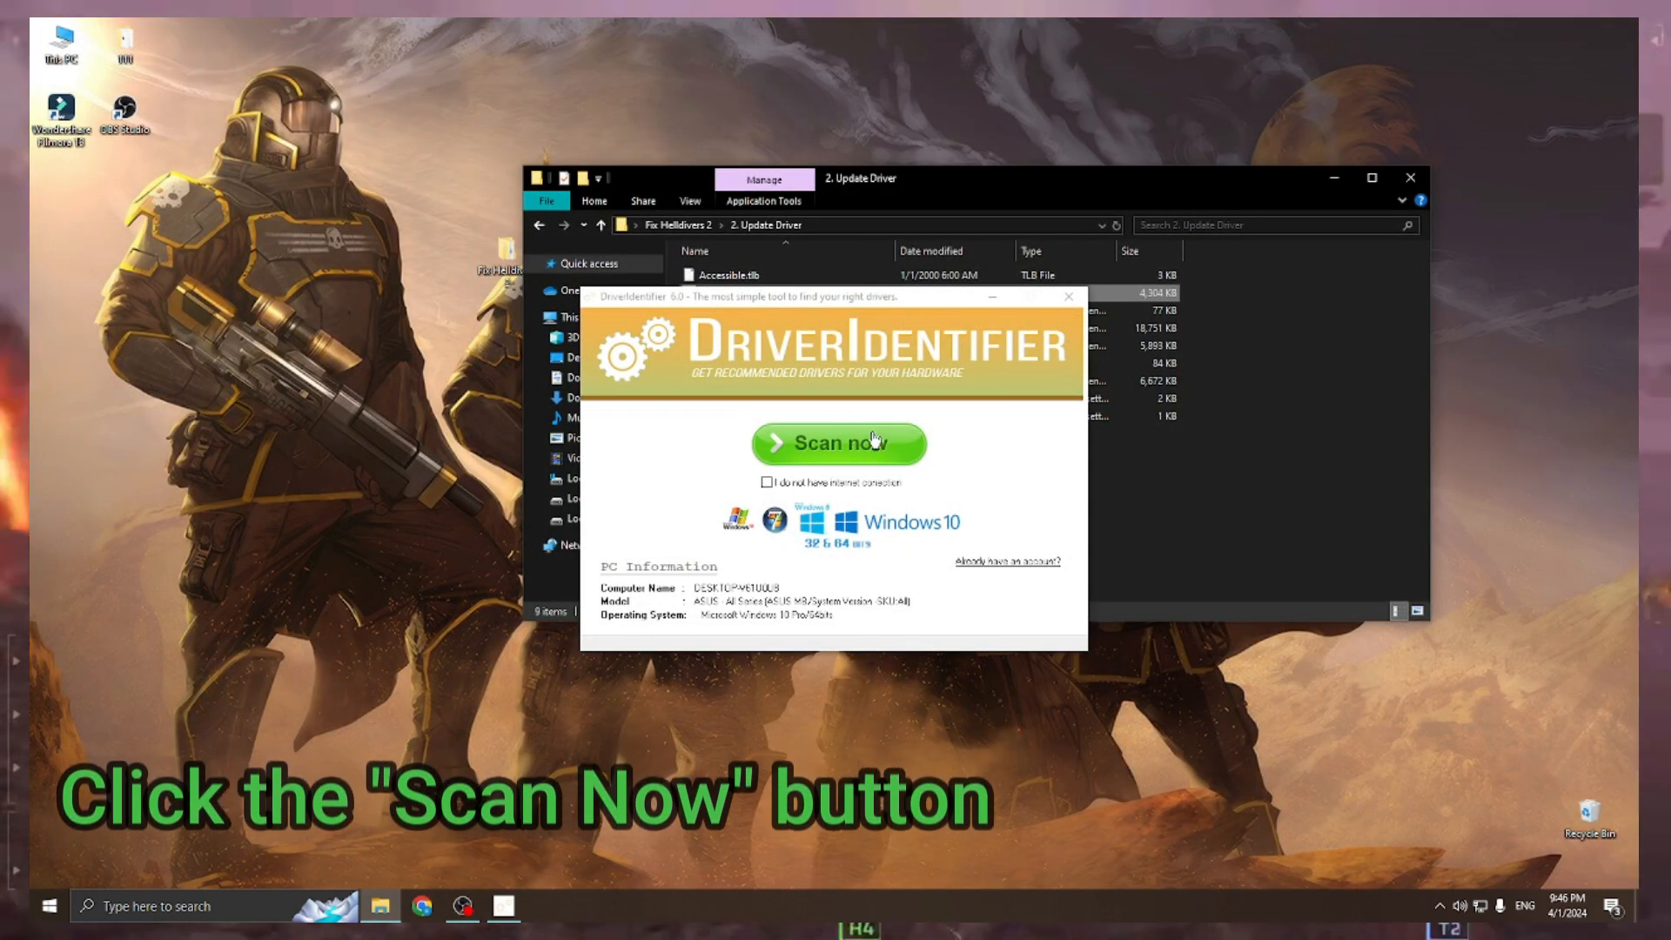
Start the DriverIdentifier driver scan, then open %appdata% via the Run dialog
left_click(838, 442)
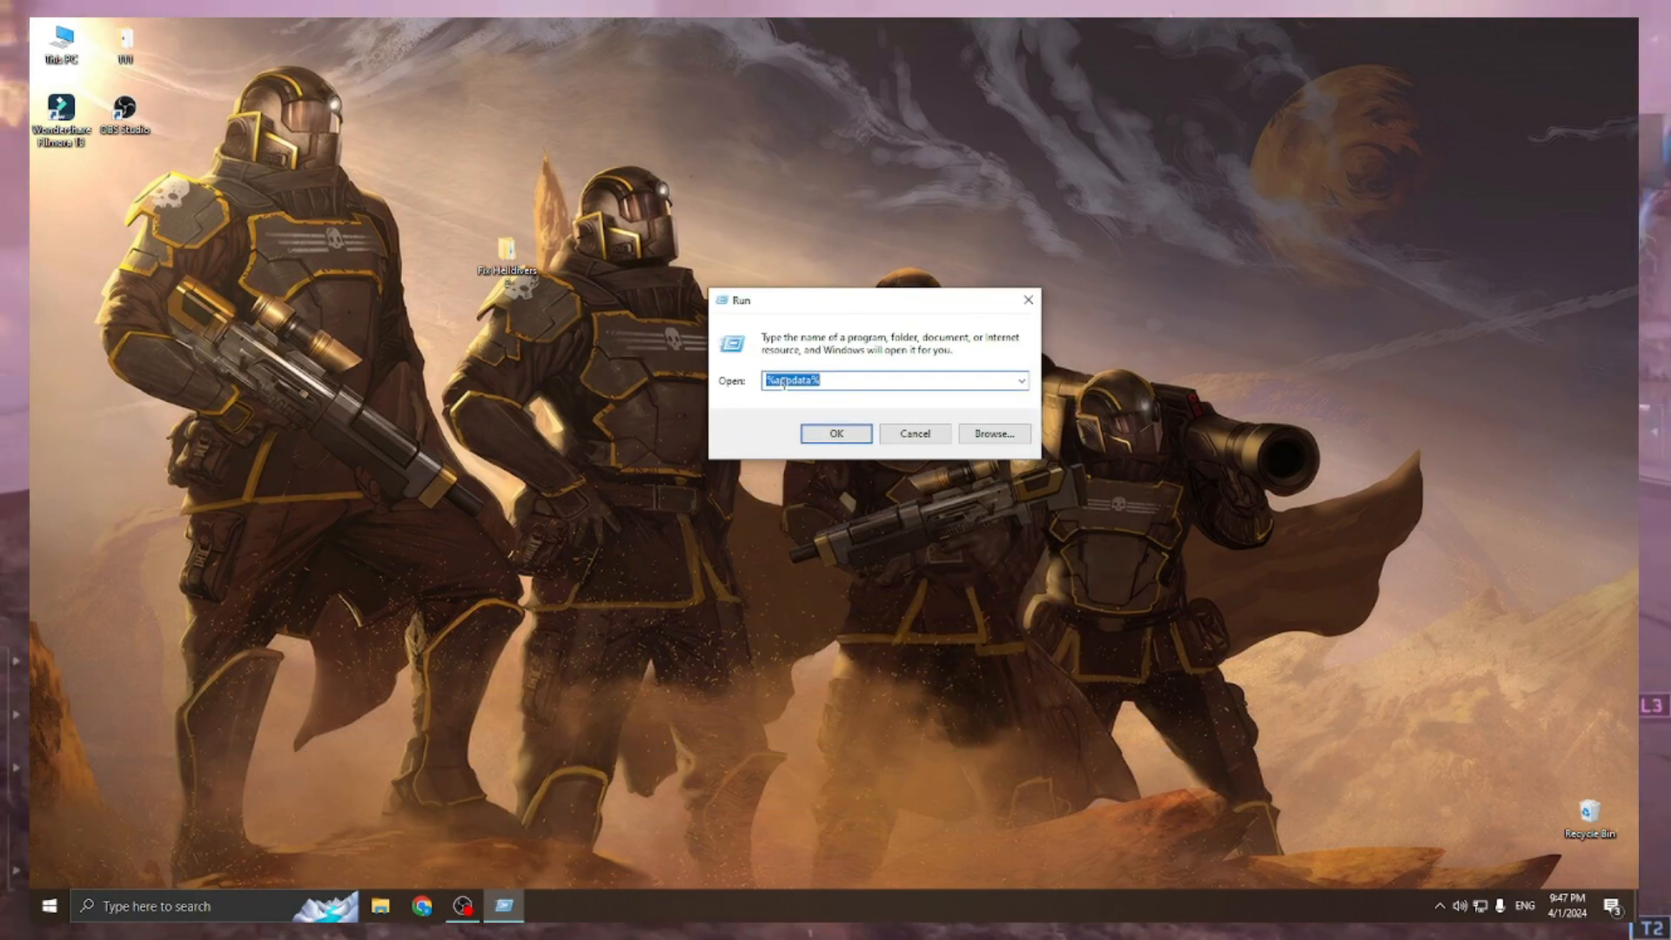
left_click(836, 433)
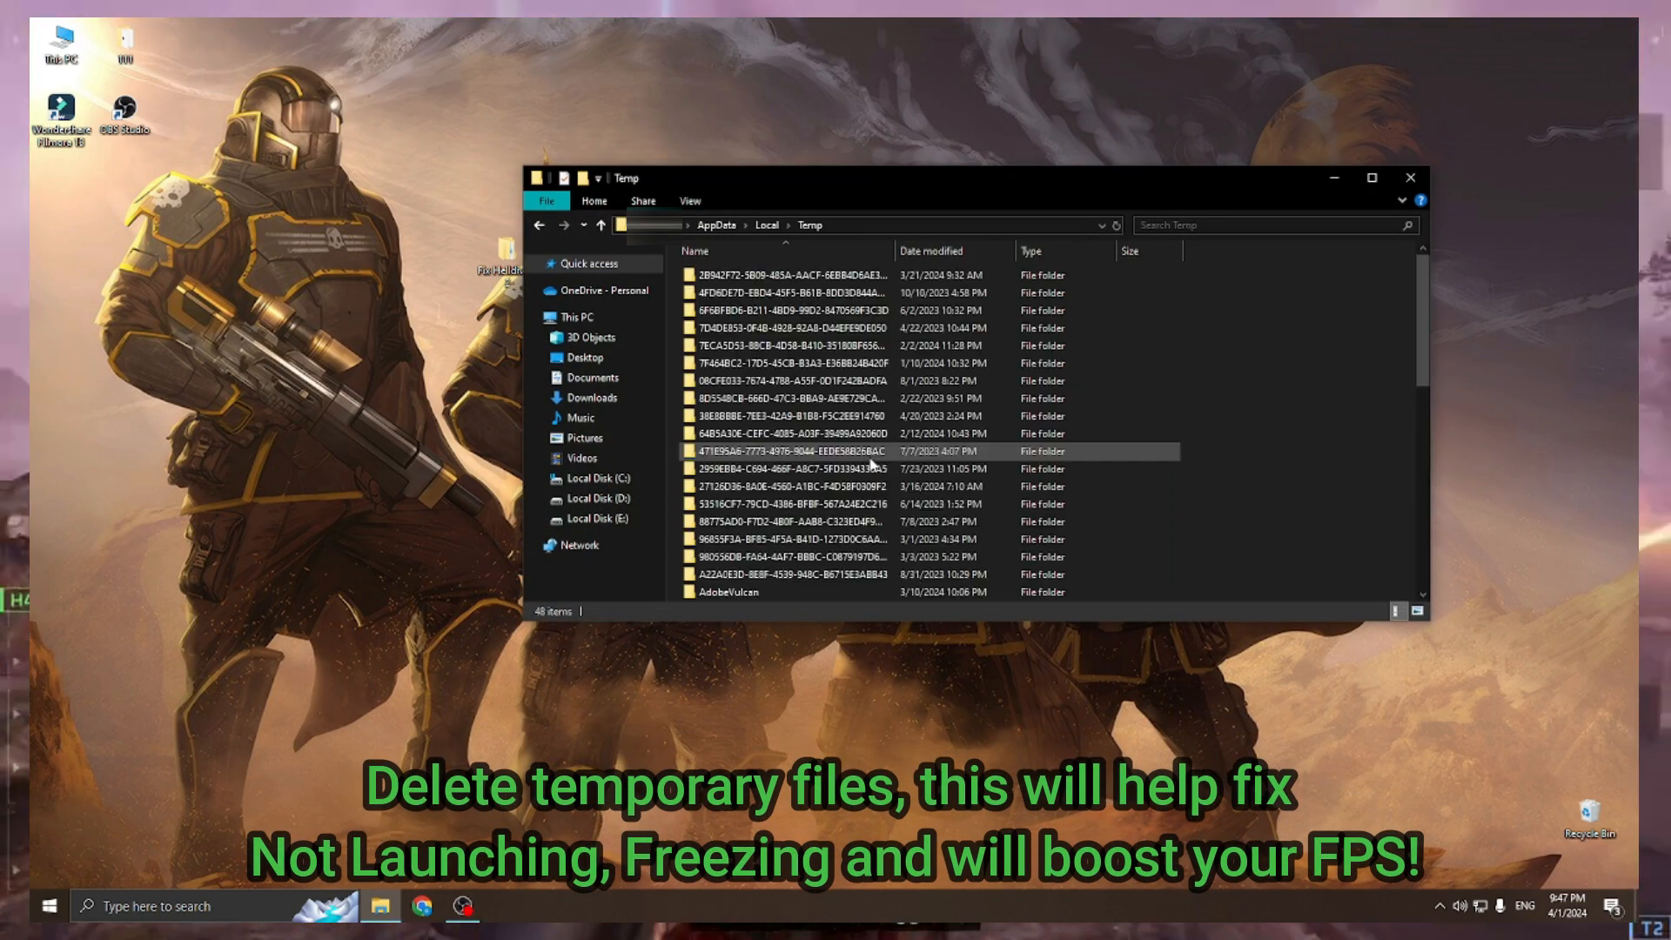
Delete all selected items in AppData\Local\Temp through the right-click menu
right_click(1311, 458)
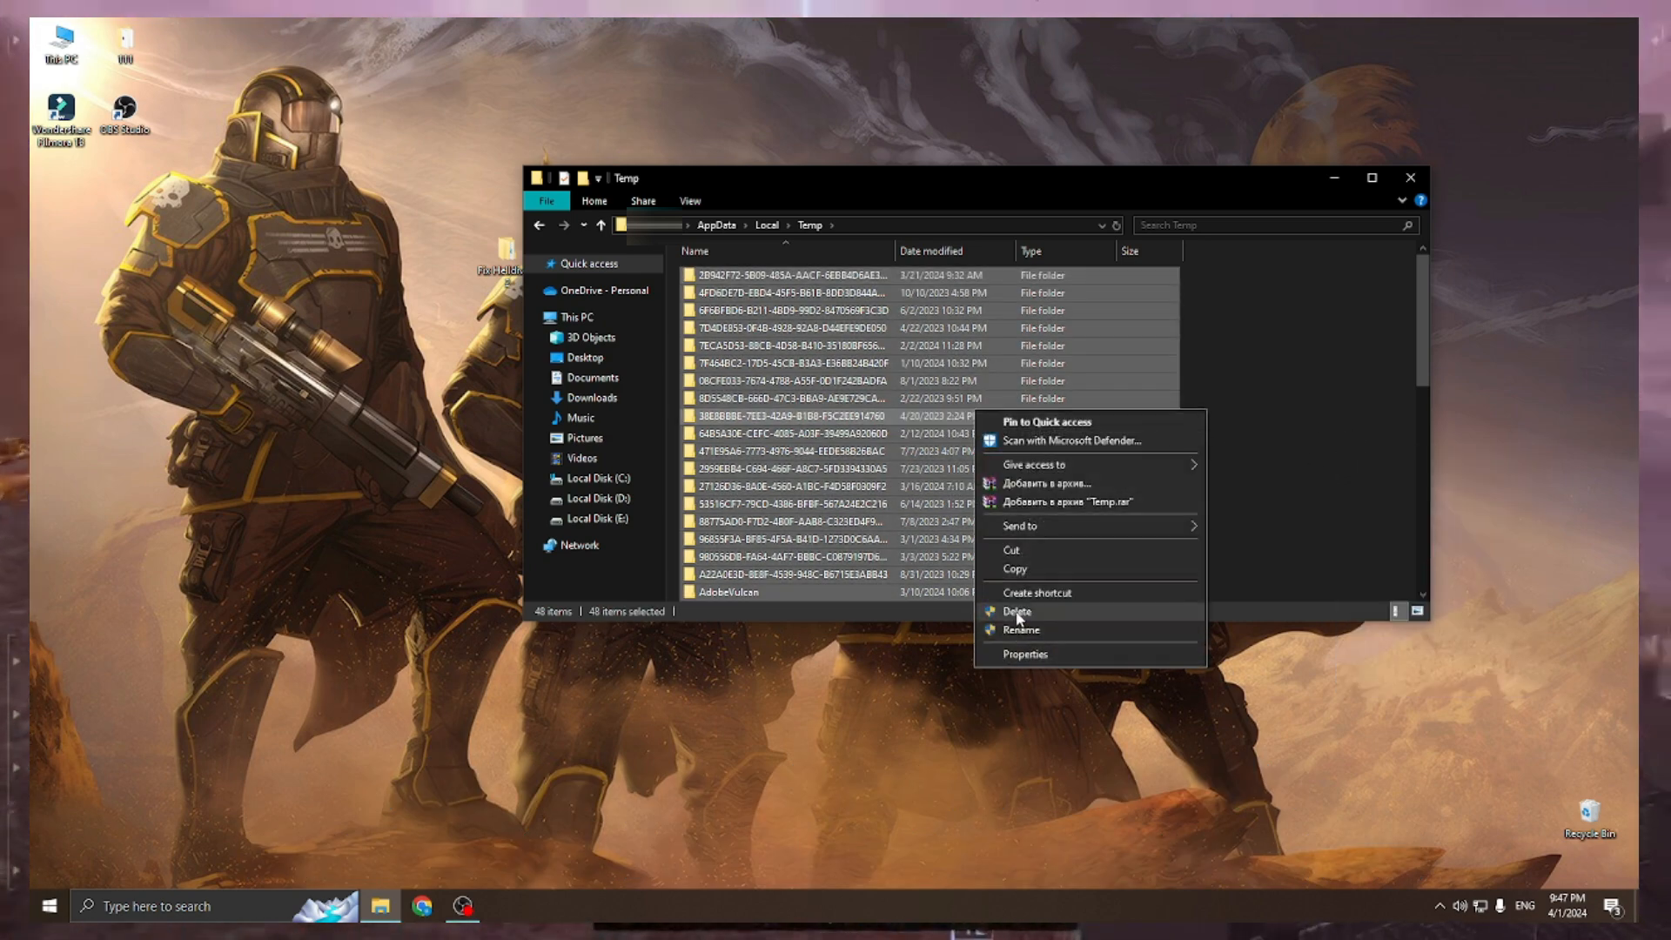
left_click(1016, 610)
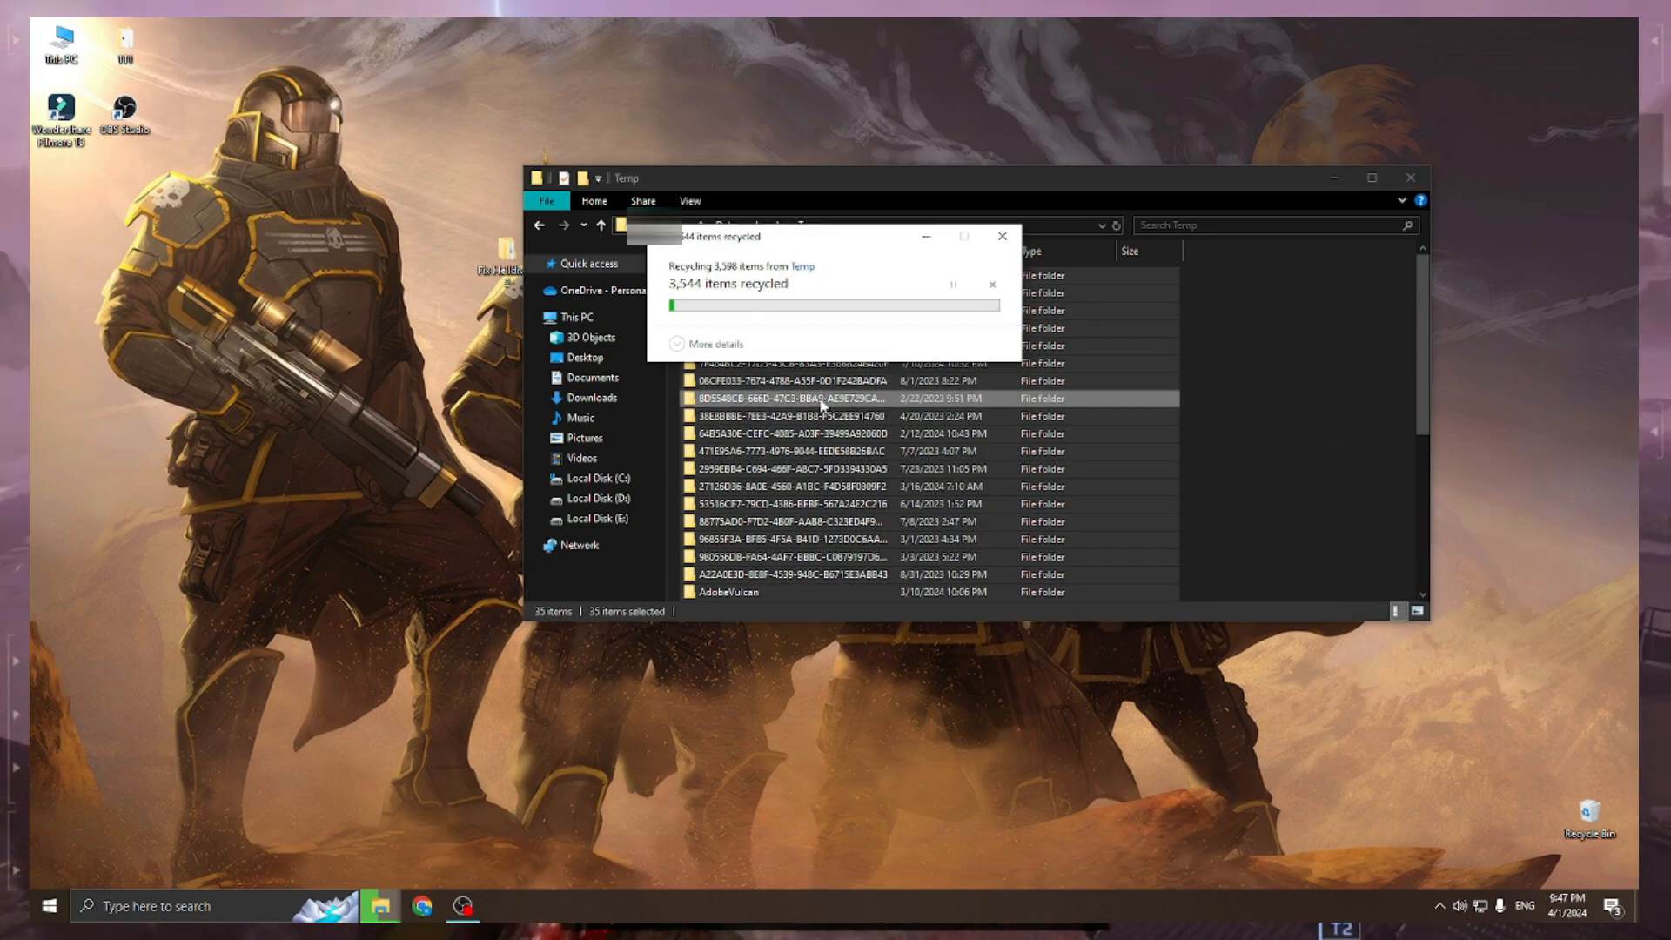